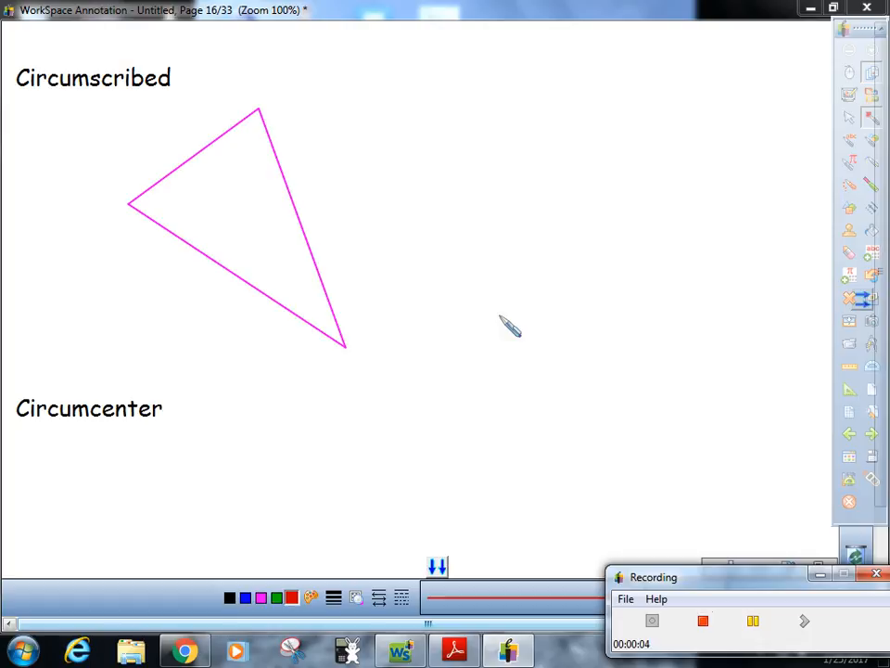
pyautogui.moveTo(195, 182)
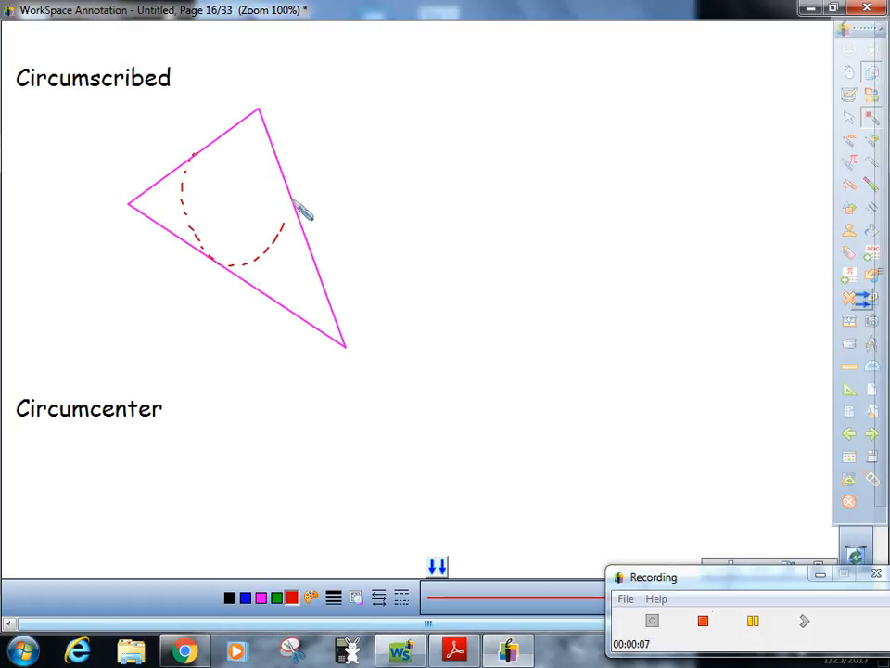
# Close the red inscribed circle and draw a blue radius from its centre to the upper tangent point.
pyautogui.moveTo(306, 204); pyautogui.dragTo(251, 278)
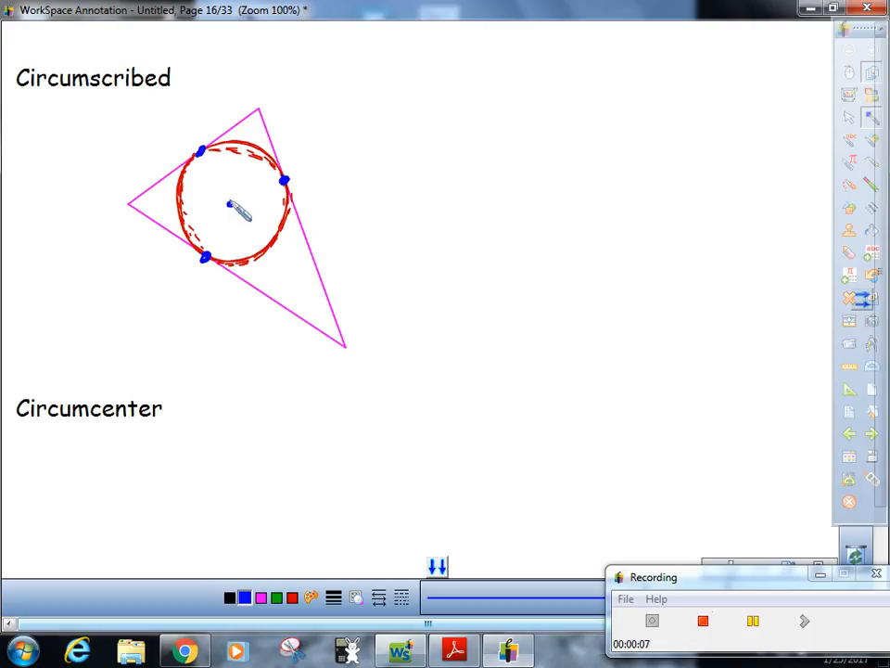
pyautogui.moveTo(200, 150); pyautogui.dragTo(232, 200)
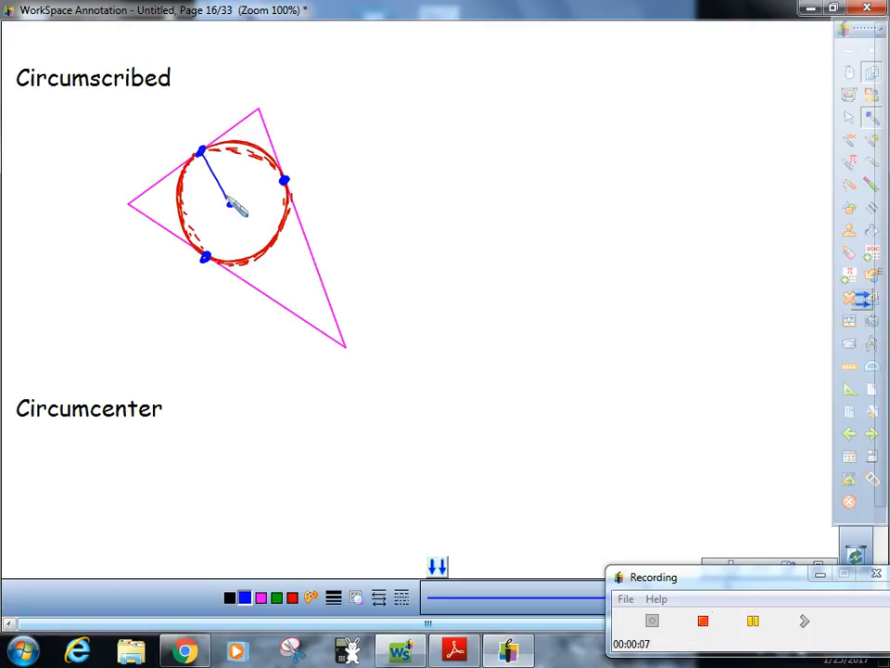